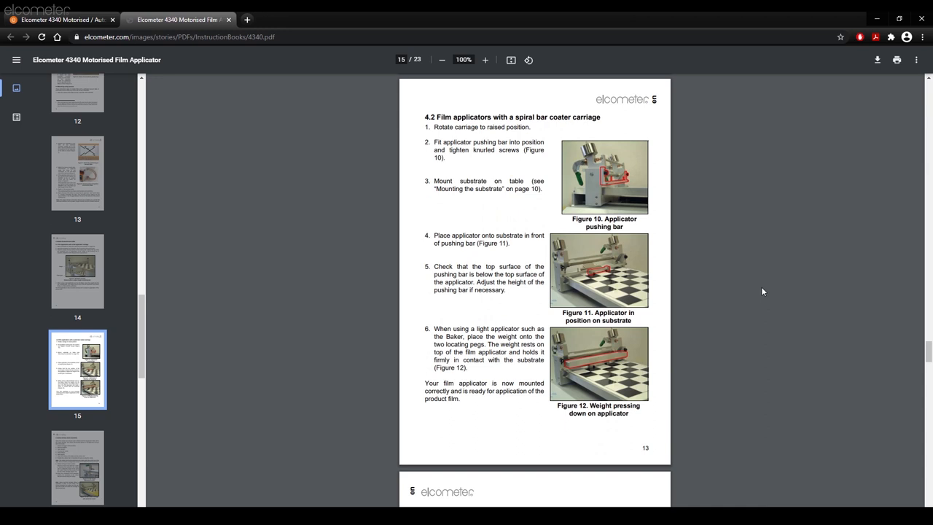
pyautogui.scroll(-3)
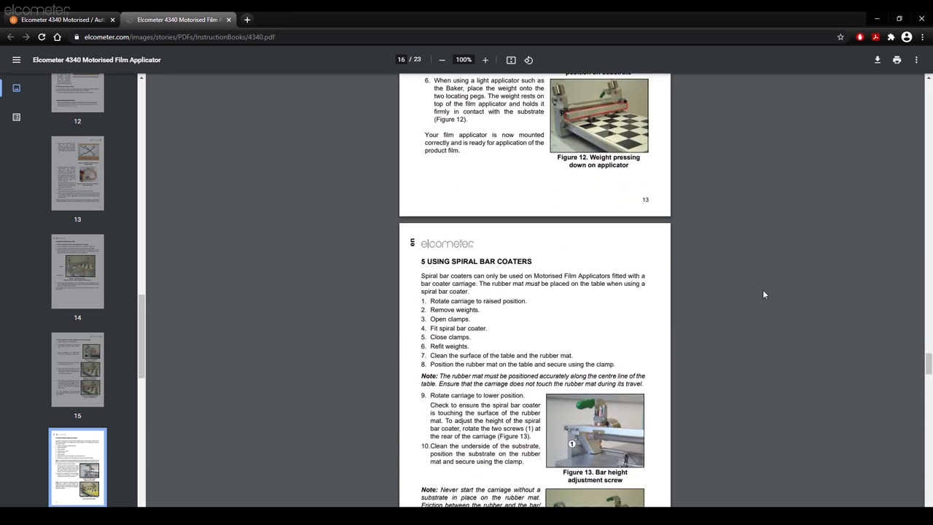